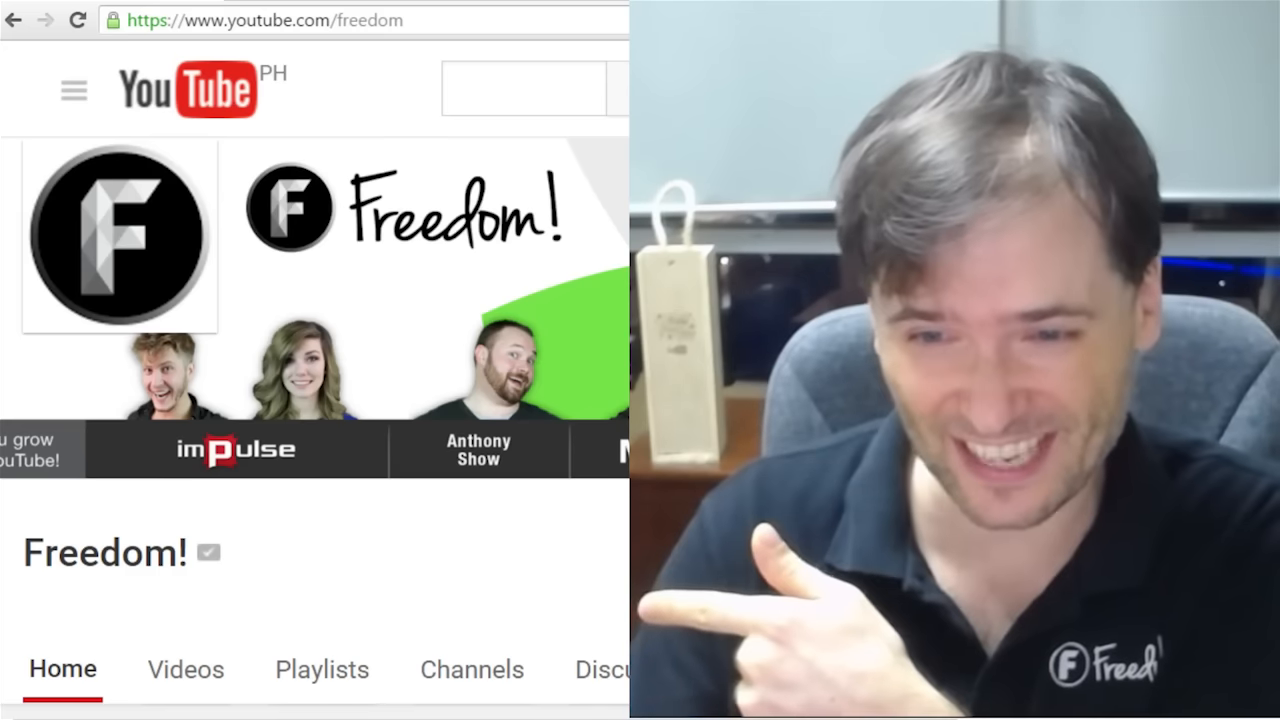
mouse_move(210, 552)
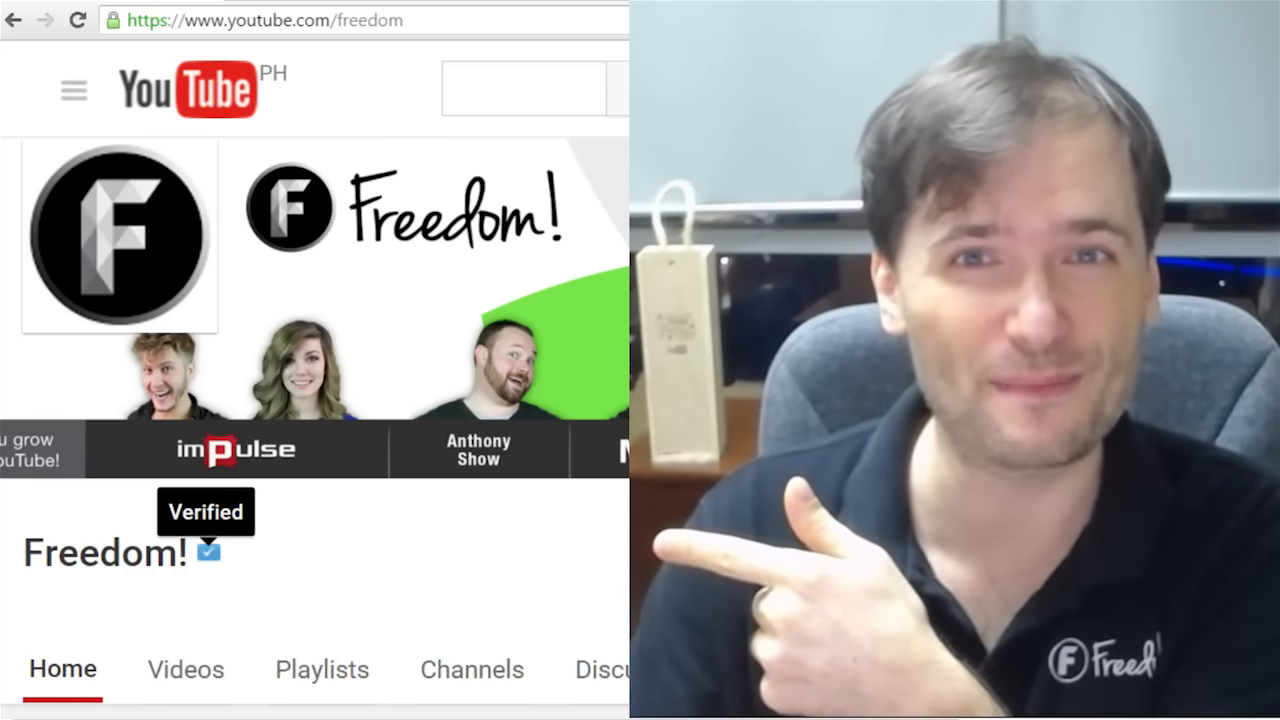
mouse_move(208, 588)
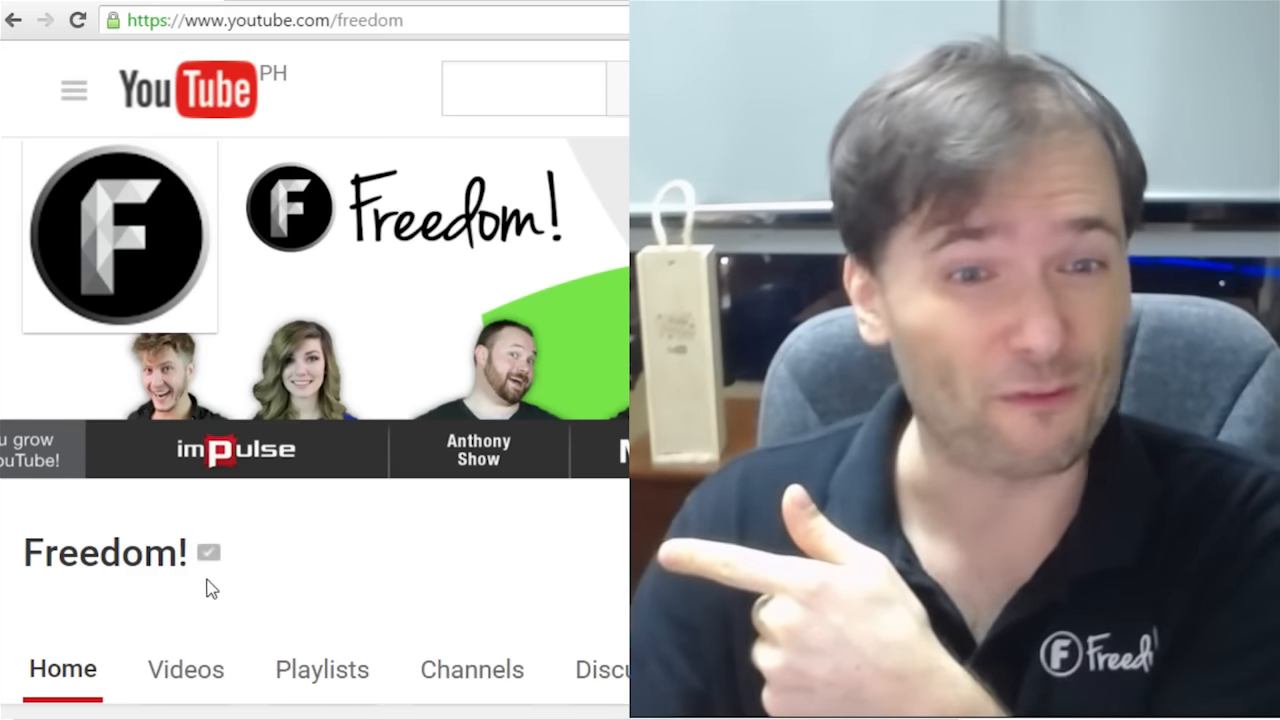
mouse_move(208, 556)
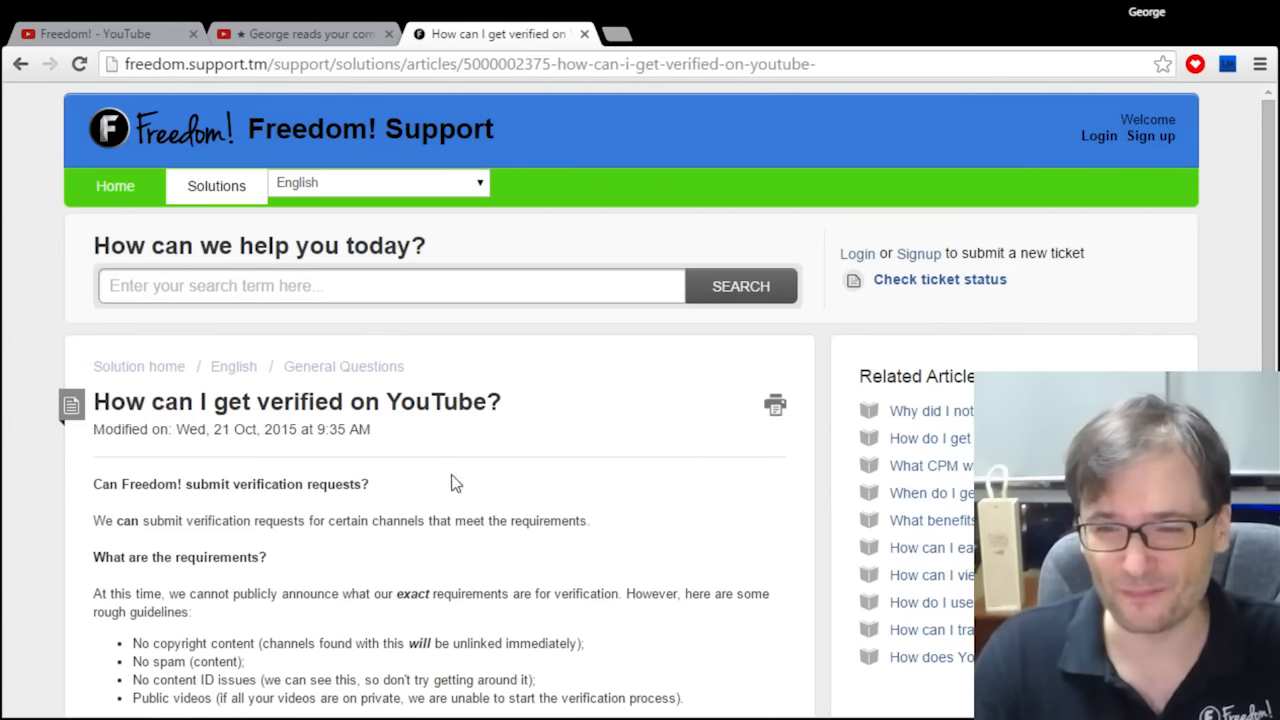
scroll("down", 3)
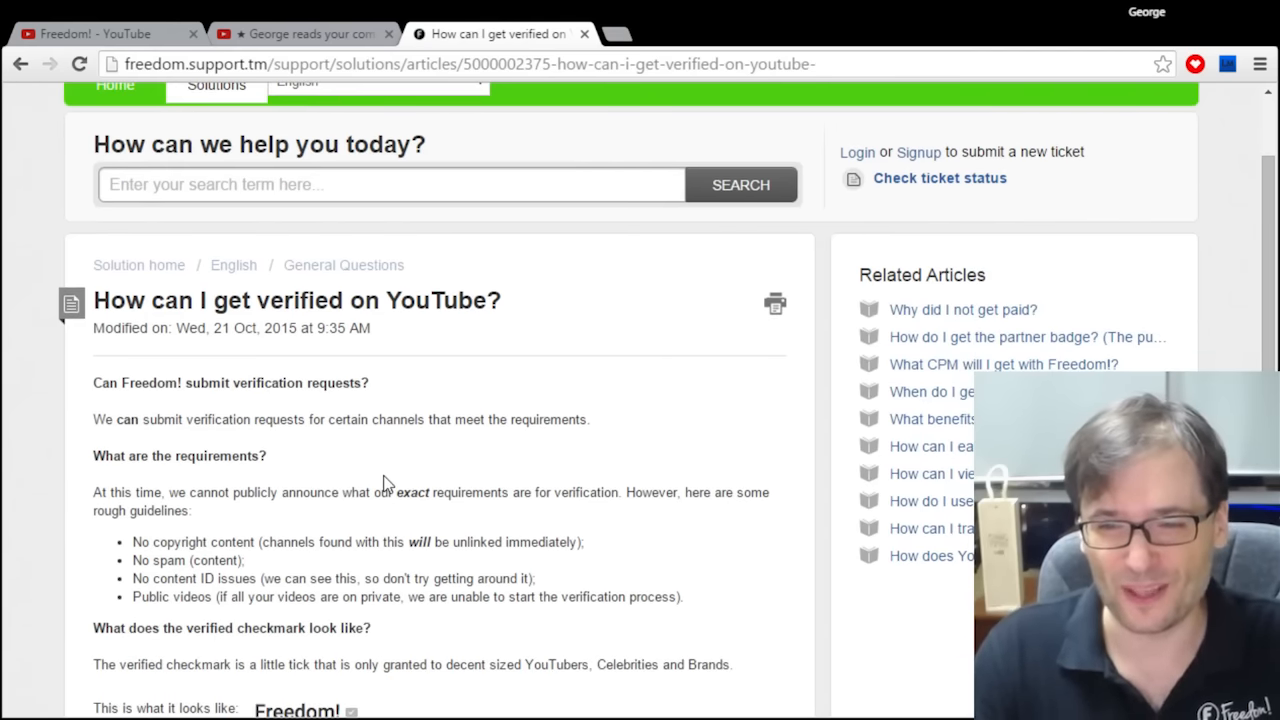
scroll("down", 3)
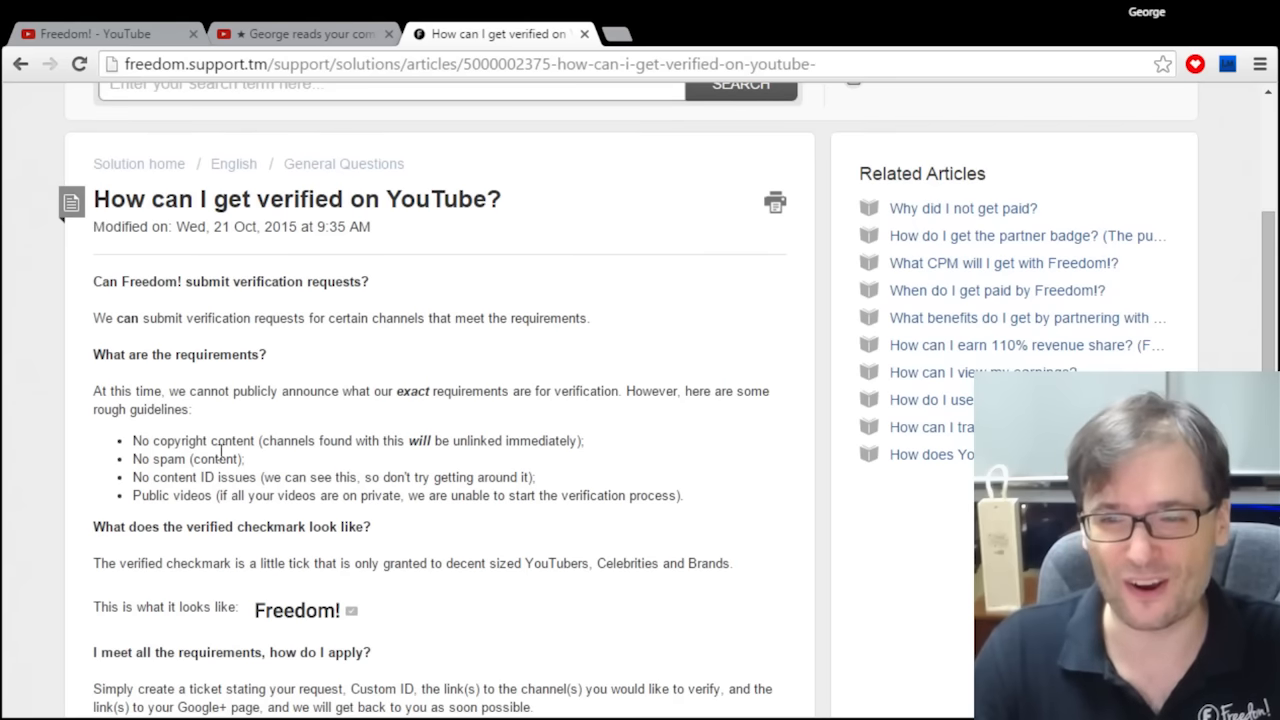
left_click_drag(136, 440, 252, 440)
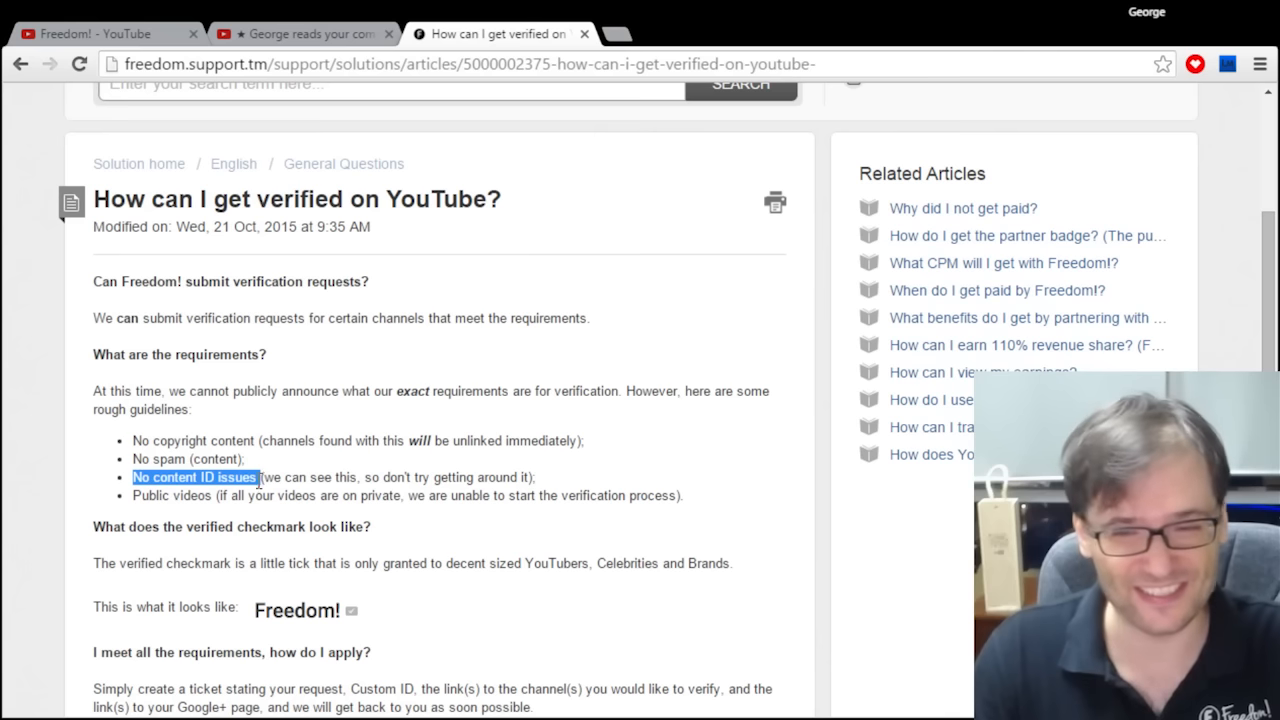
double_click(164, 496)
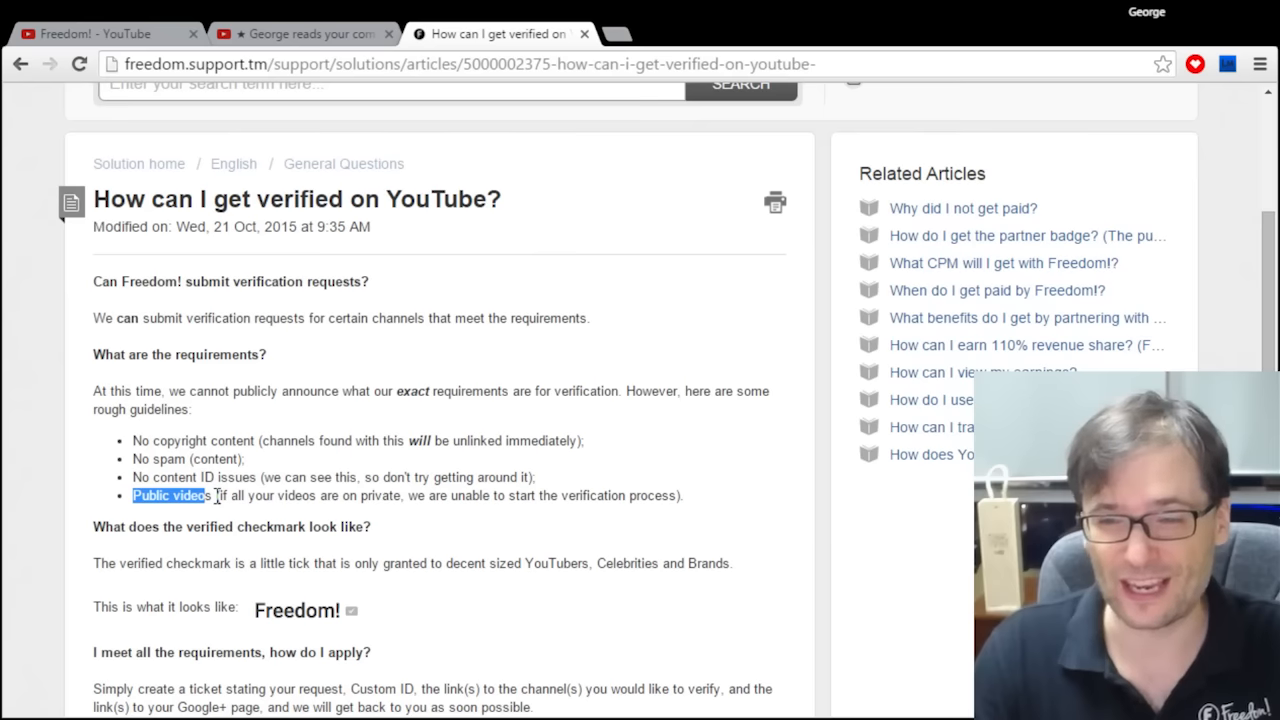
scroll("down", 3)
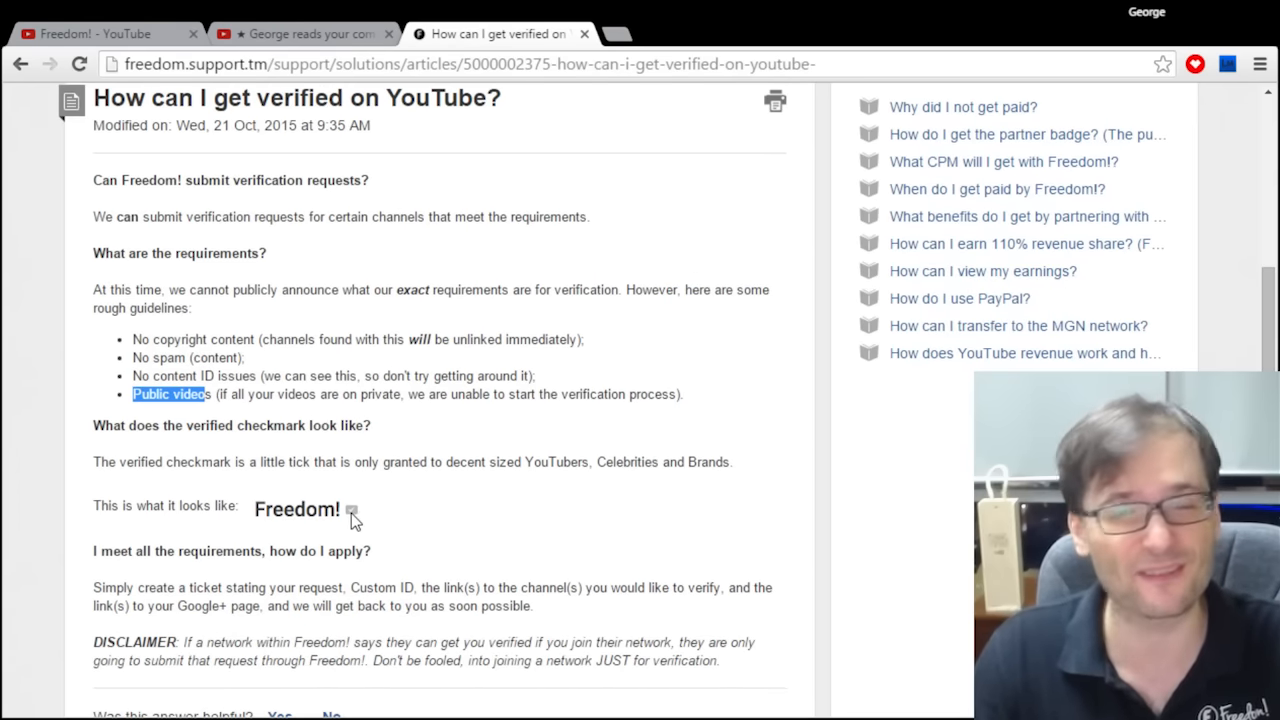
scroll("down", 3)
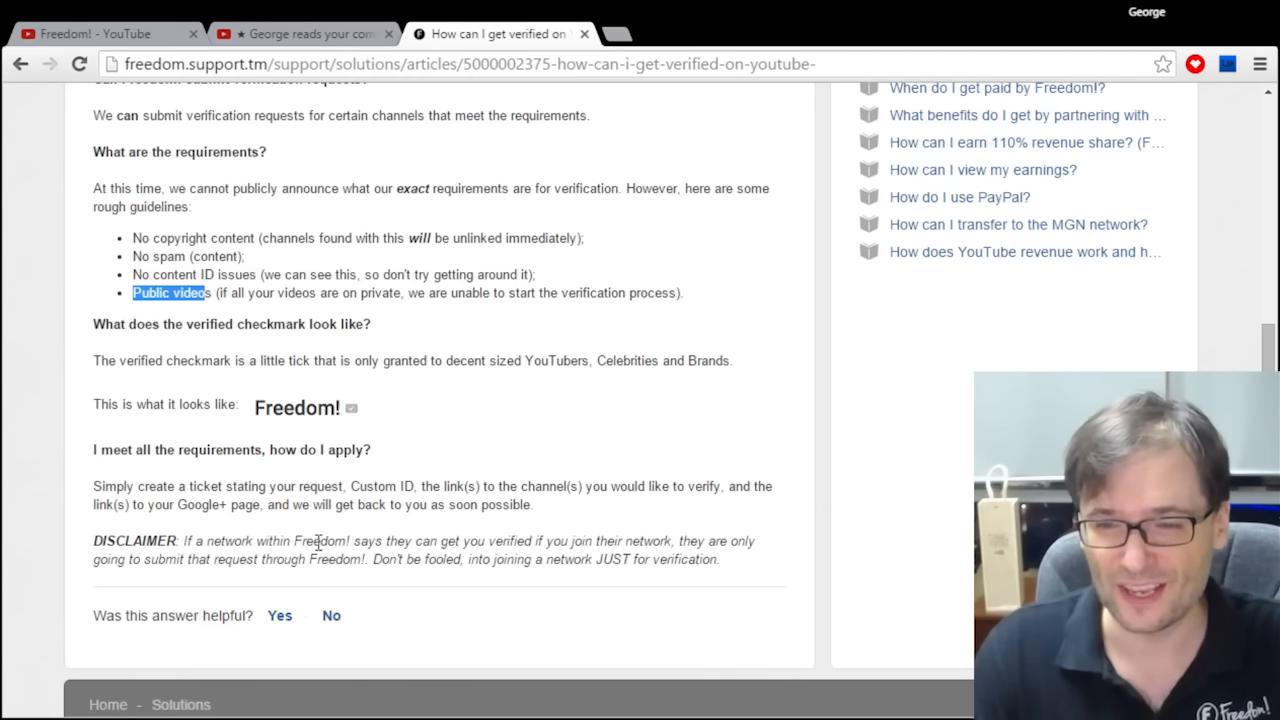
left_click_drag(182, 540, 292, 540)
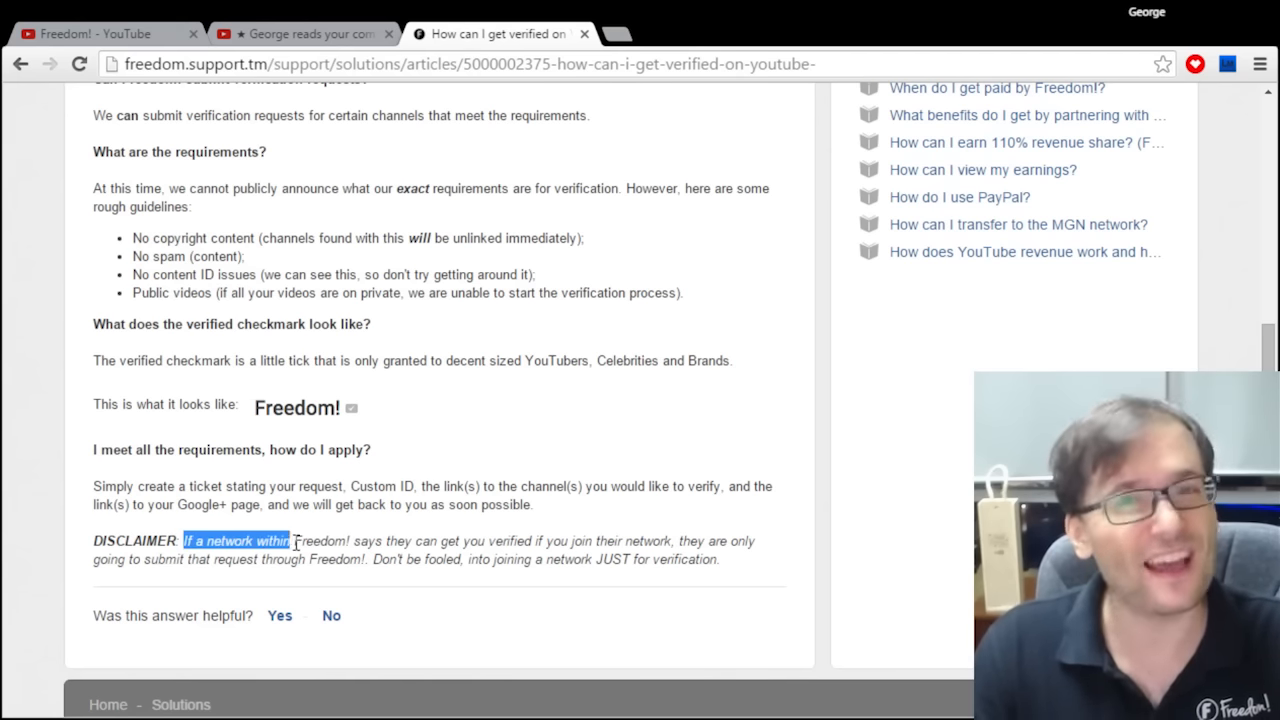
left_click_drag(290, 540, 352, 540)
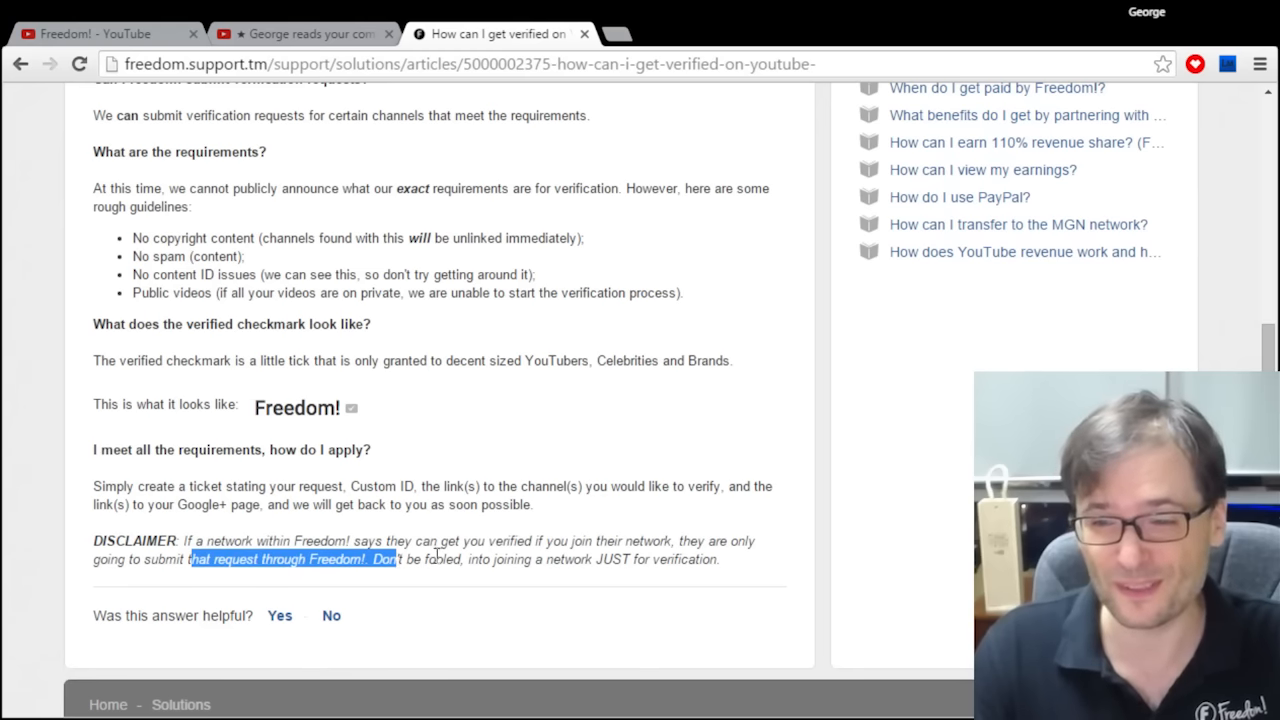
mouse_move(428, 562)
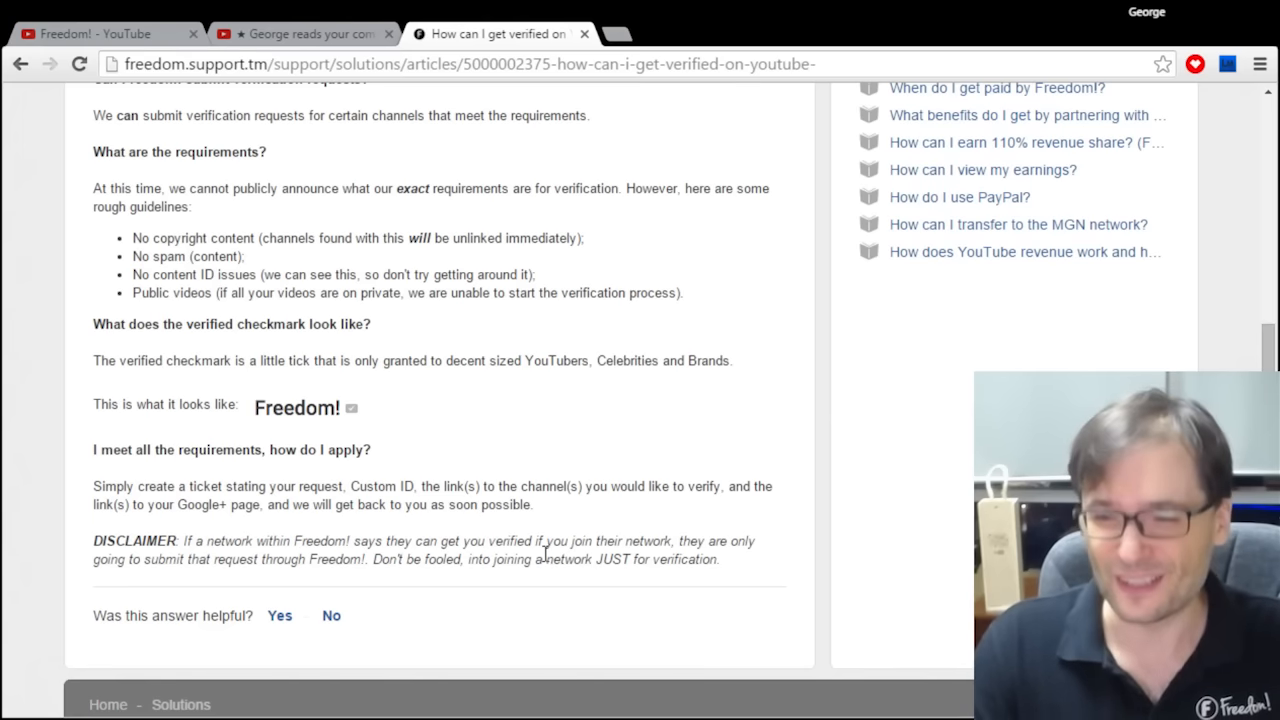
- Scroll the 'How can I get verified on YouTube?' article back to its top and login options
scroll("up", 3)
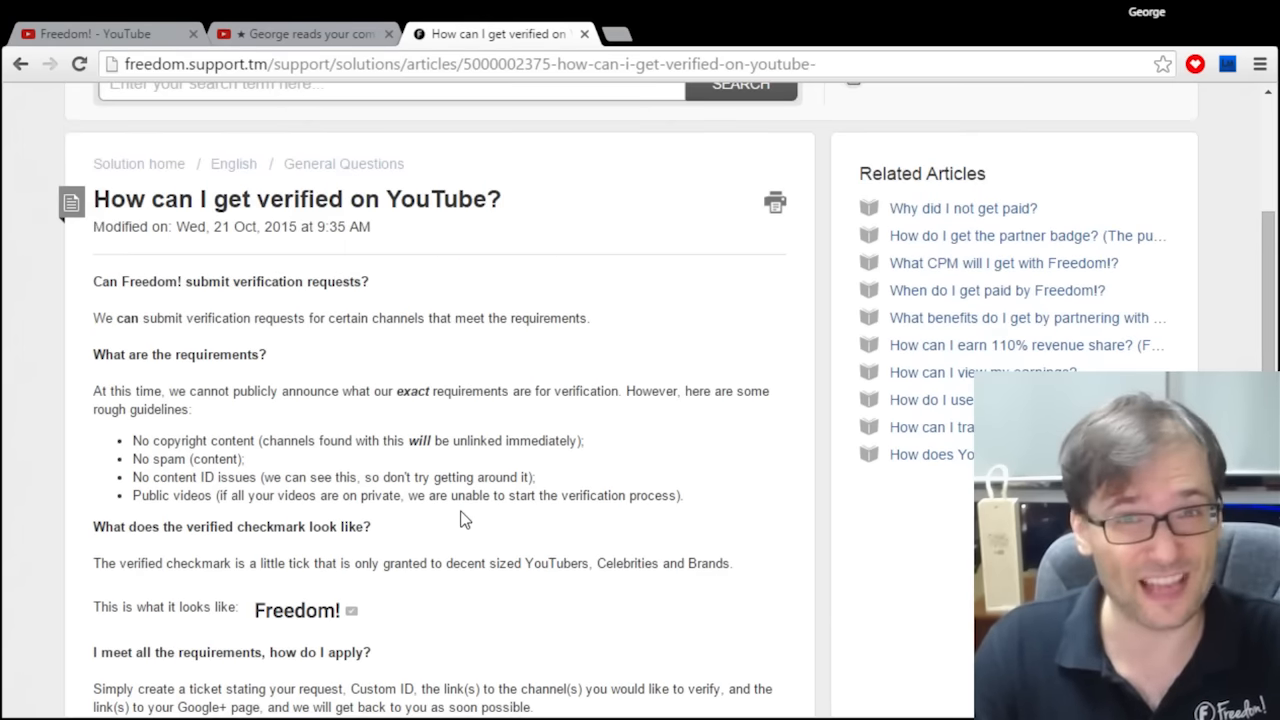
scroll("up", 3)
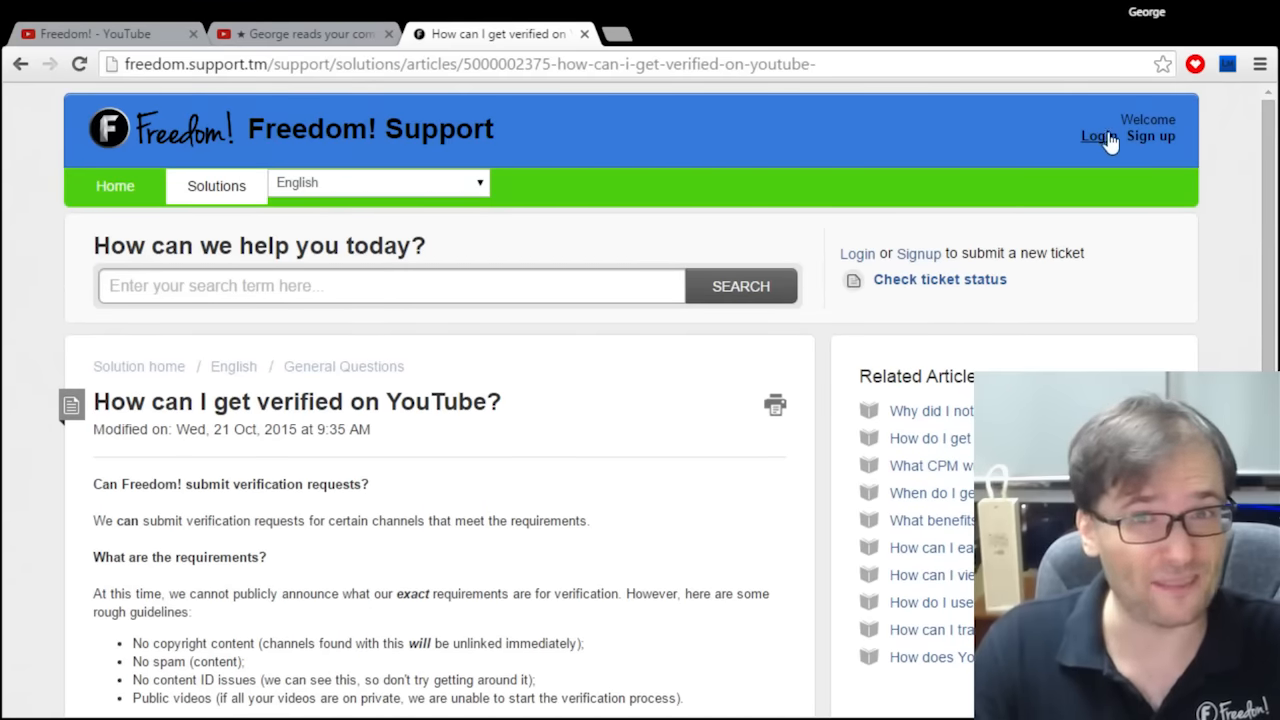
mouse_move(1158, 138)
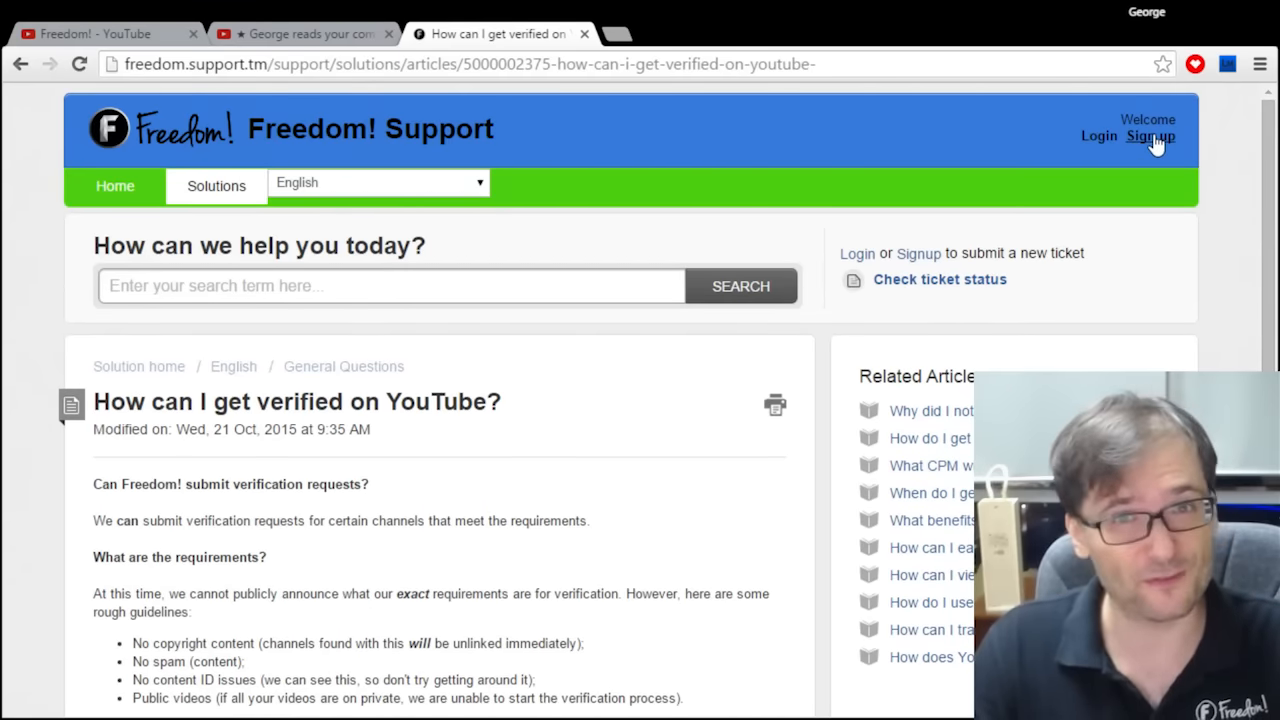
mouse_move(1120, 166)
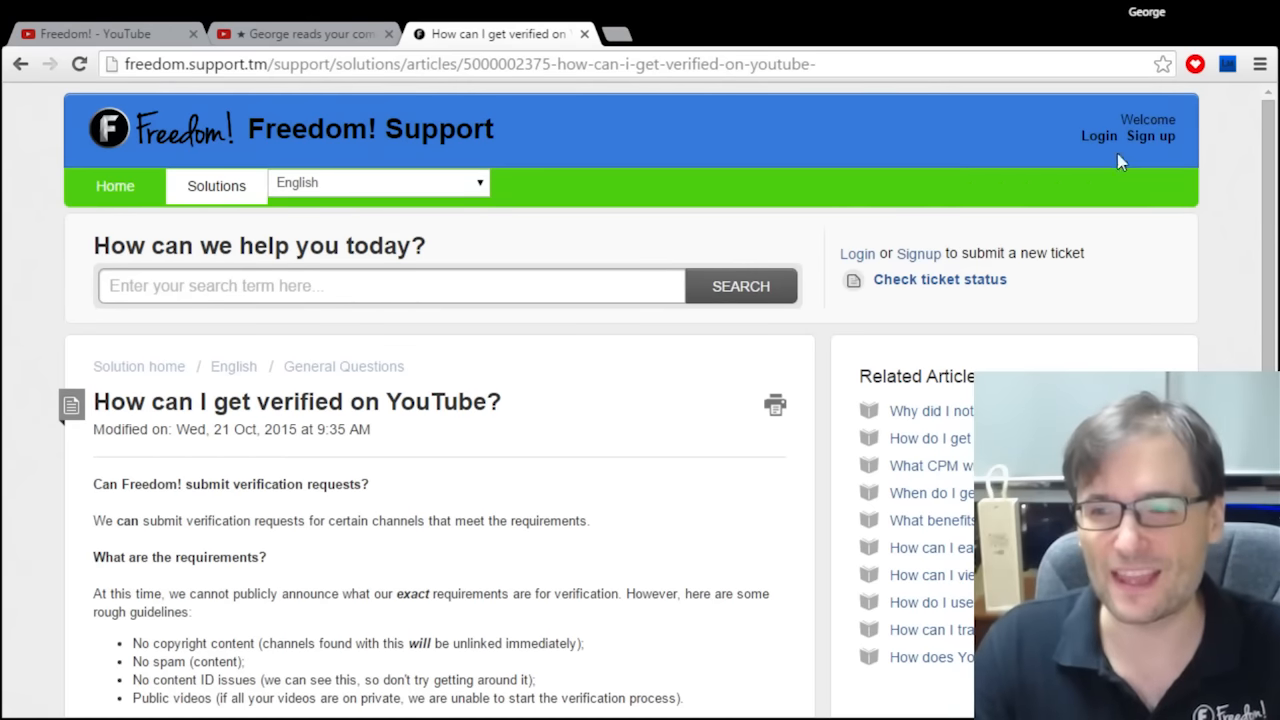
scroll("down", 3)
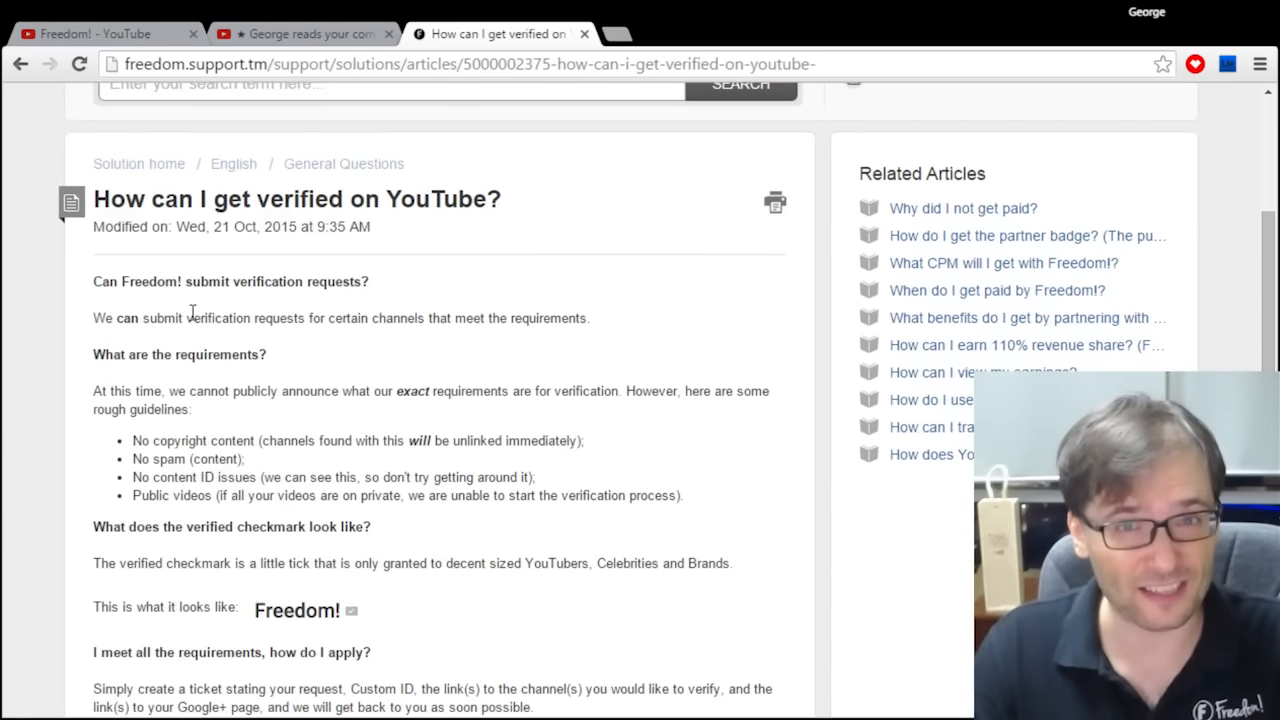
mouse_move(228, 362)
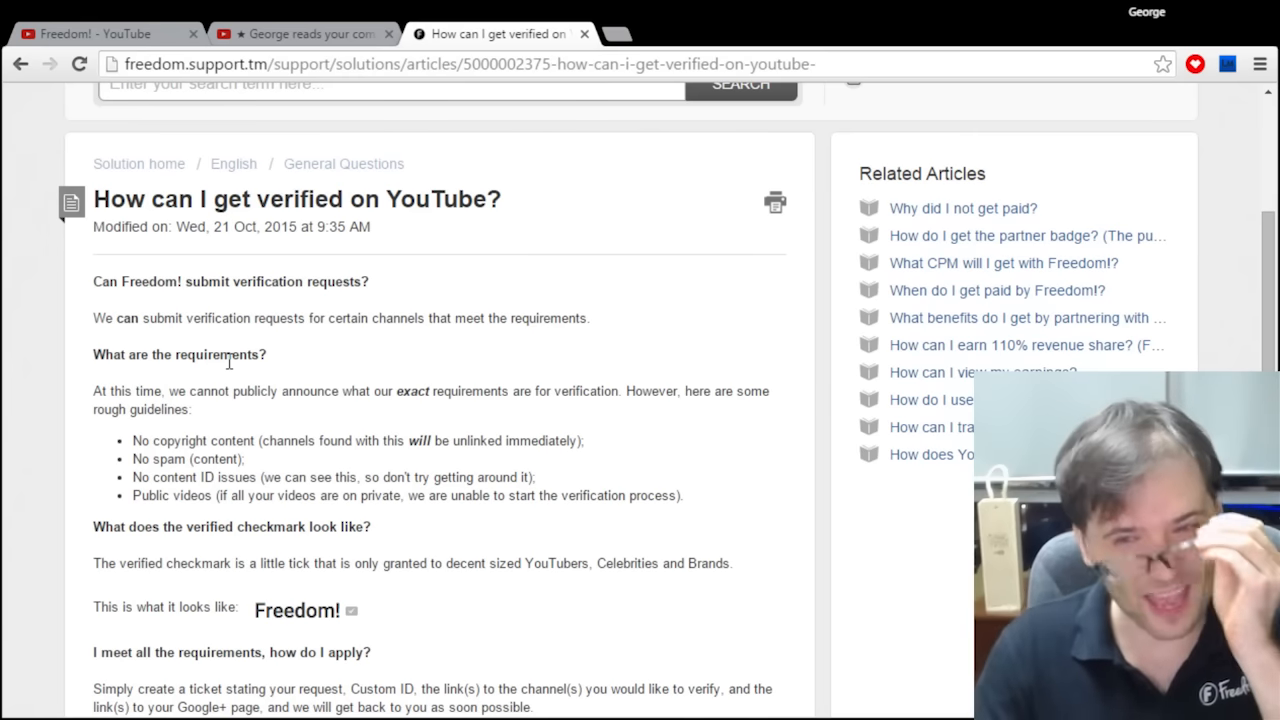
- Return to the YouTube video and scroll the comments to George Vanous's verified-tick Heartbeat reply
left_click(300, 32)
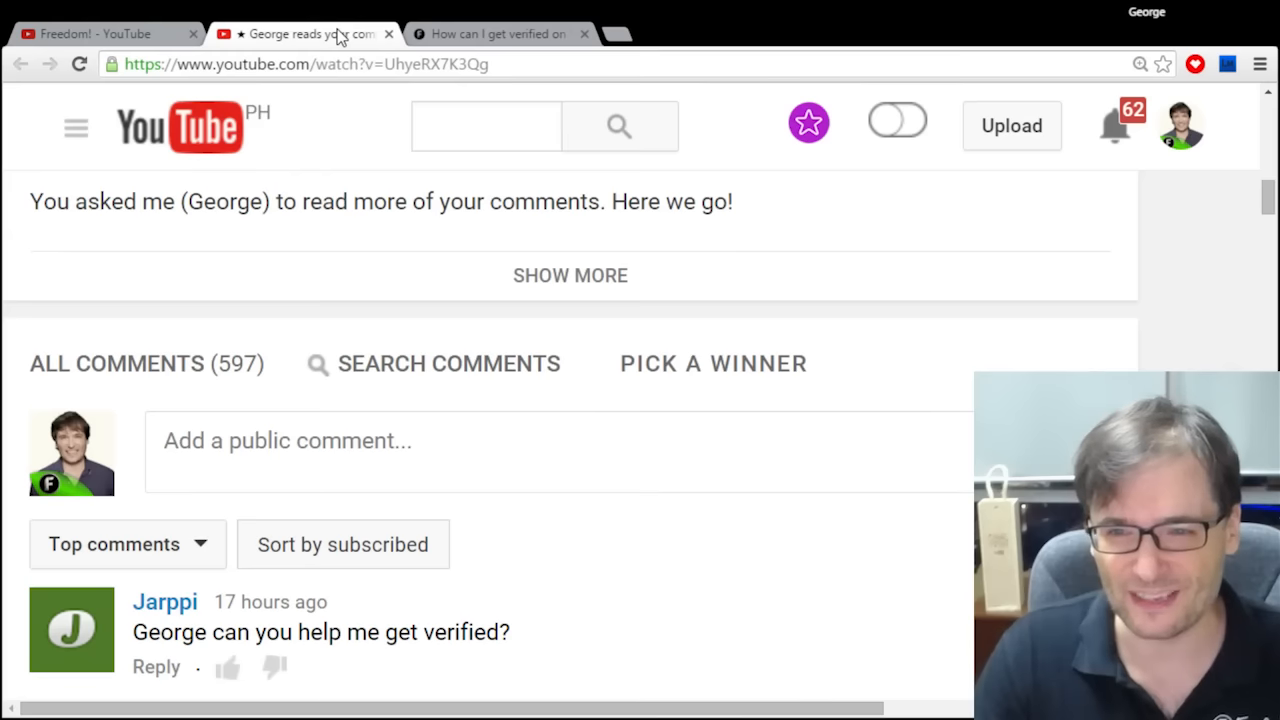
scroll("down", 3)
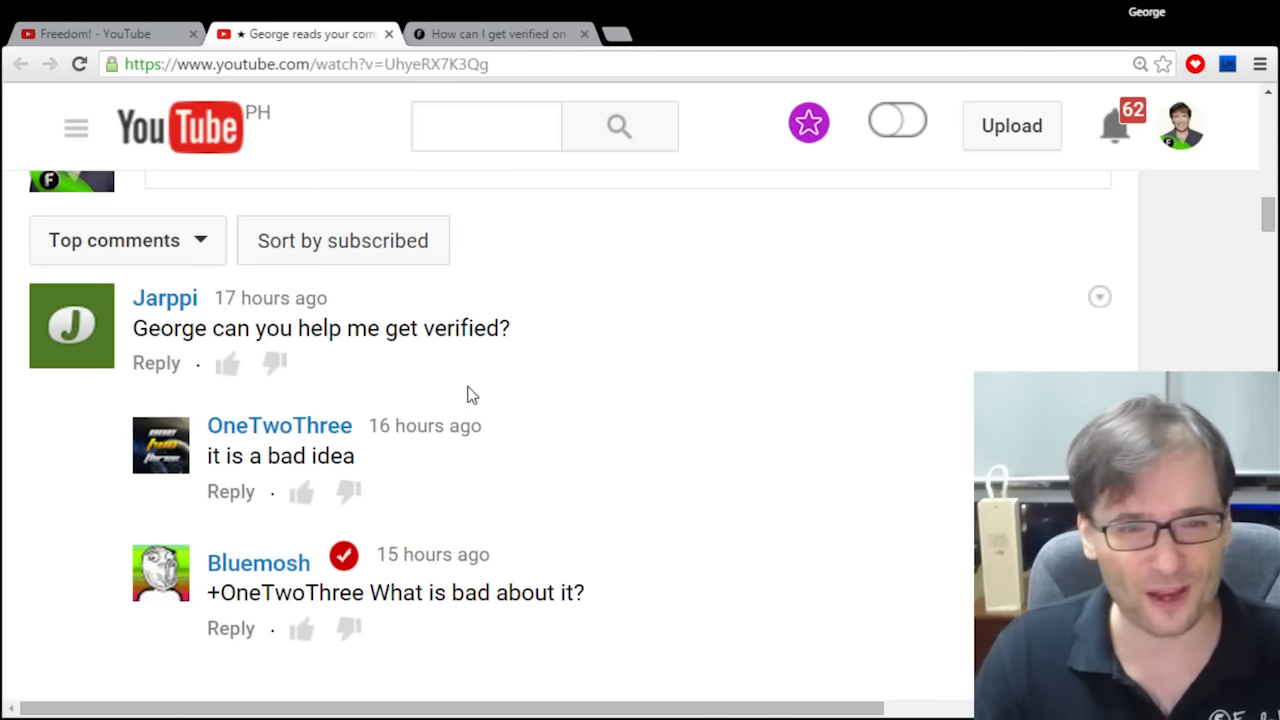
scroll("down", 3)
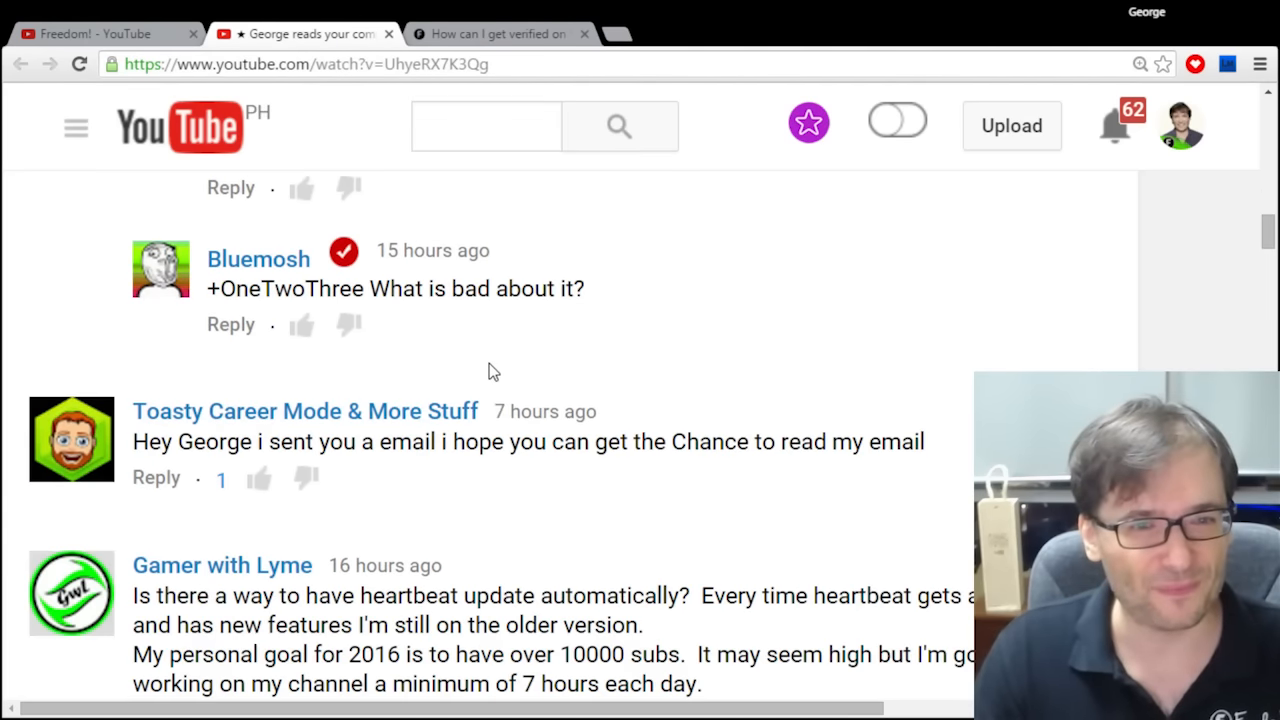
scroll("down", 3)
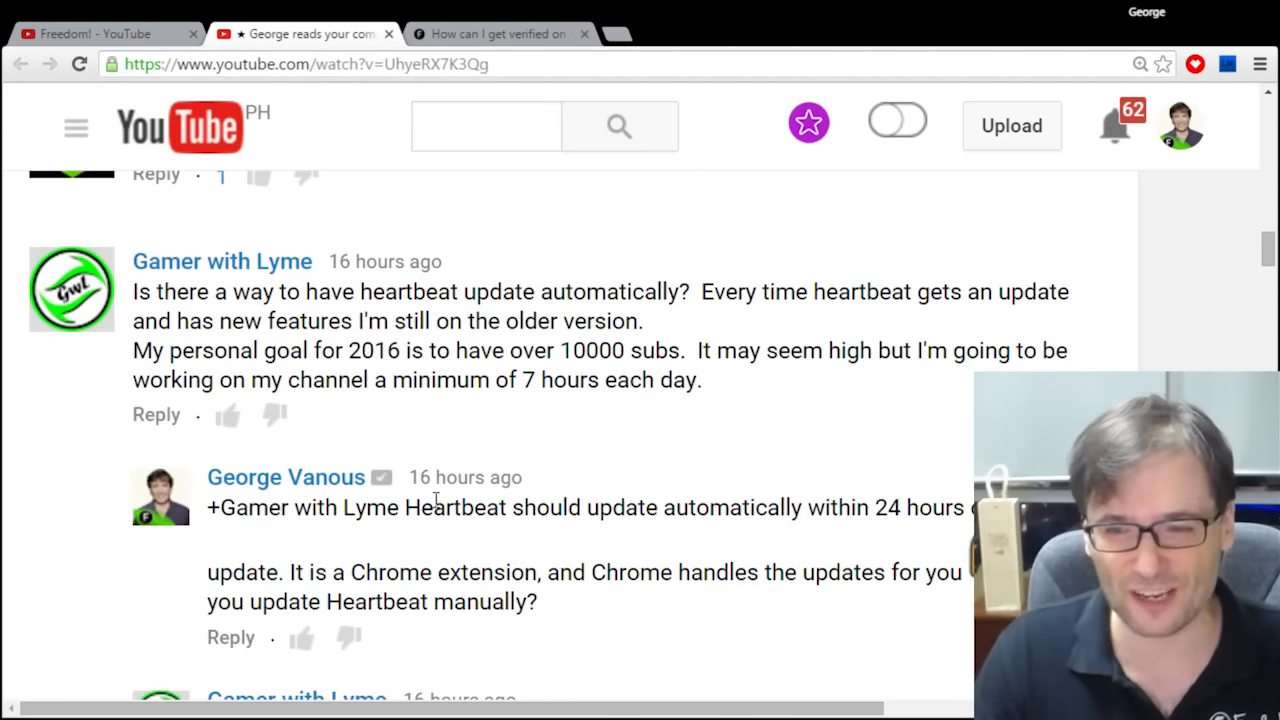
mouse_move(380, 478)
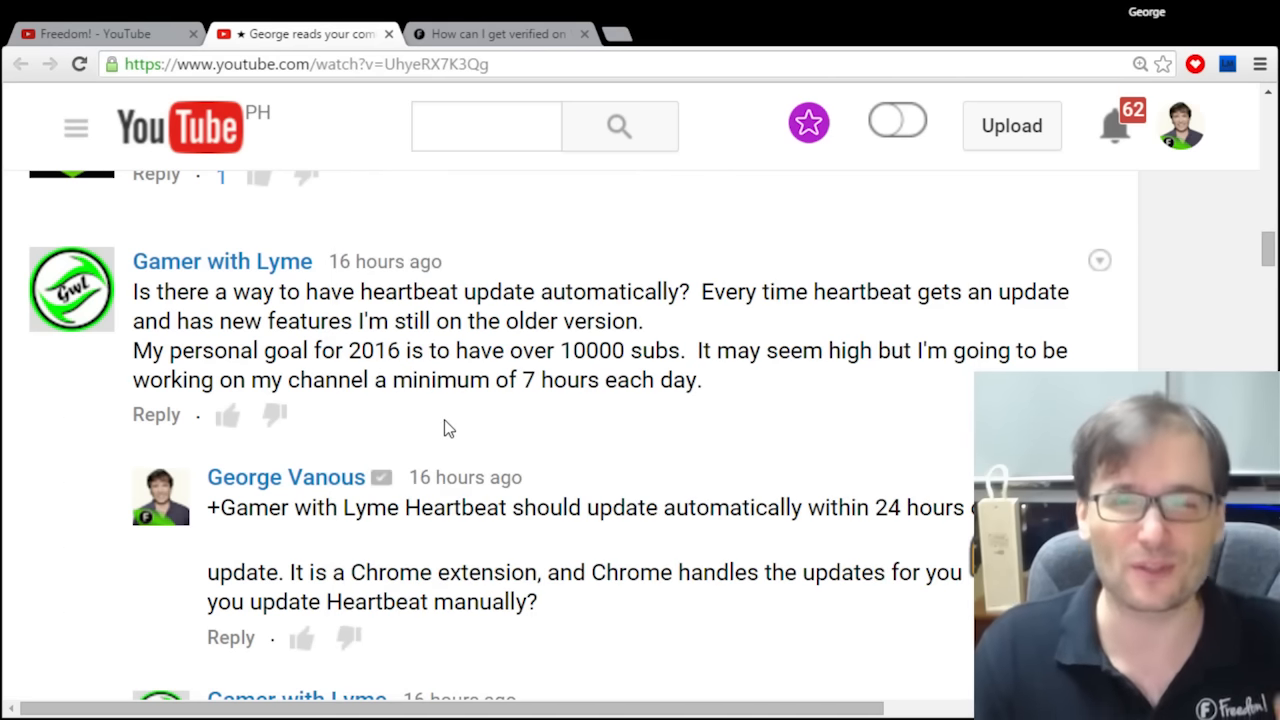
scroll("down", 3)
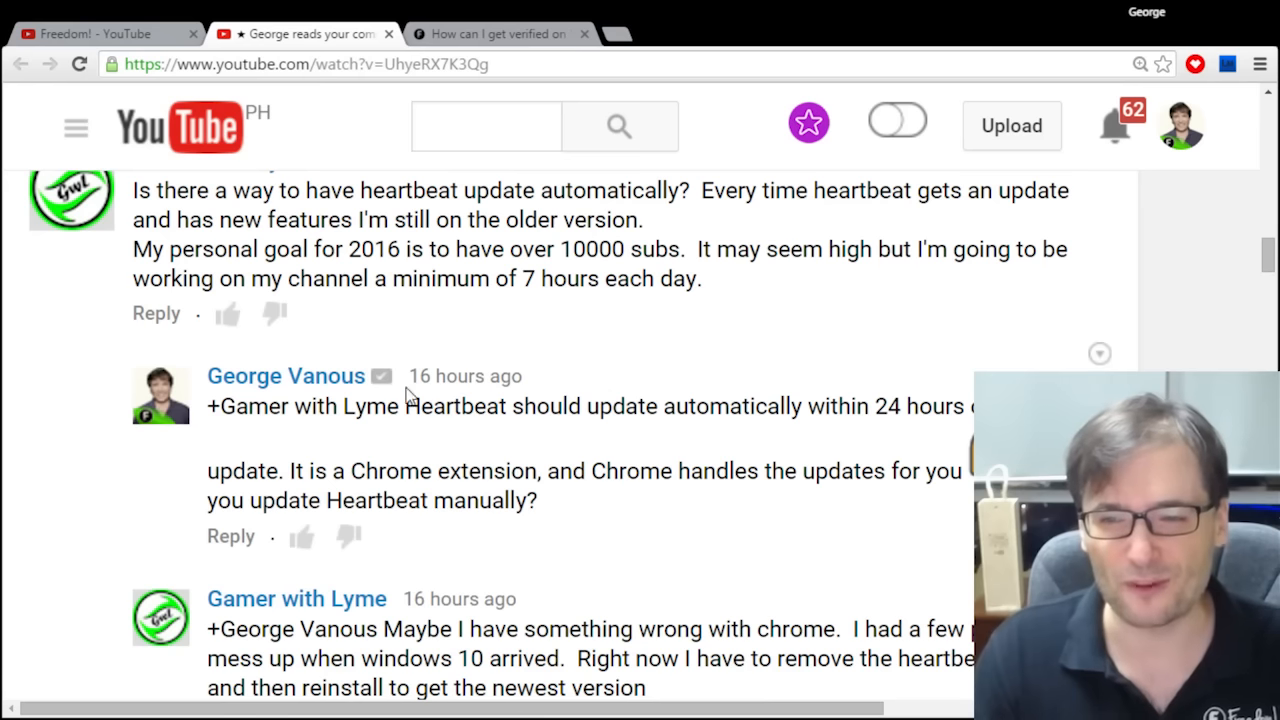
mouse_move(382, 378)
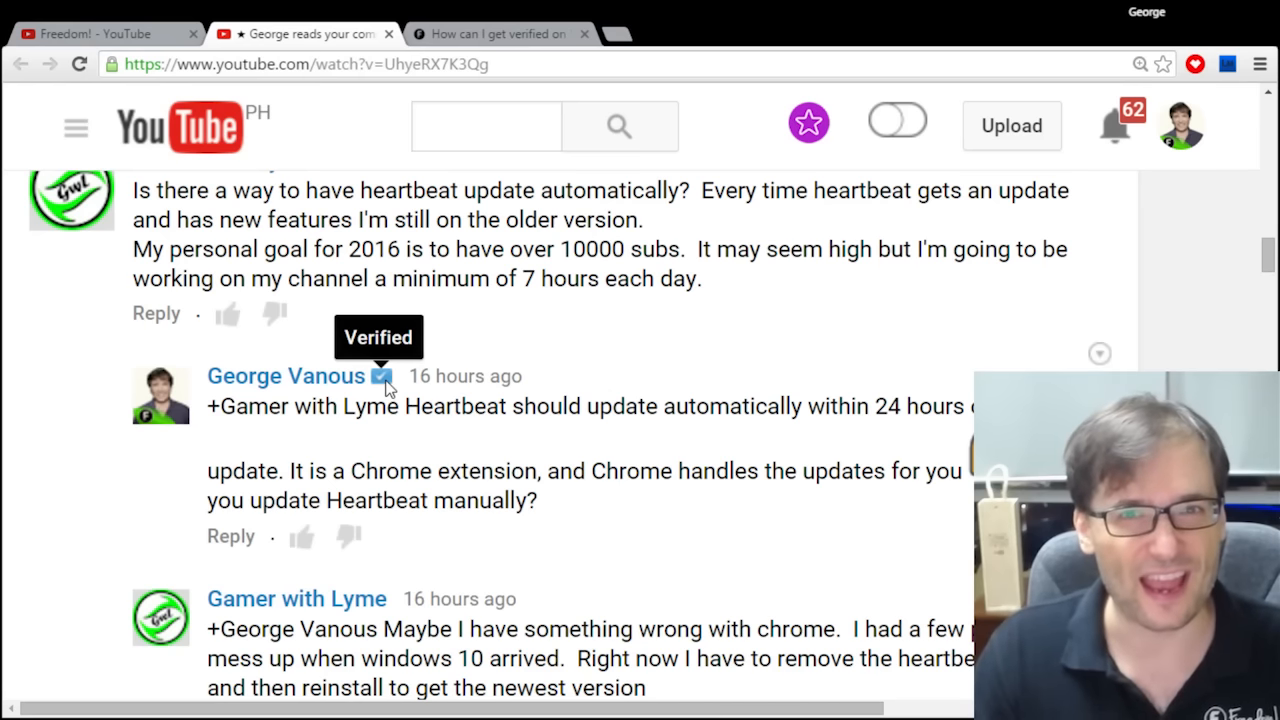
mouse_move(444, 376)
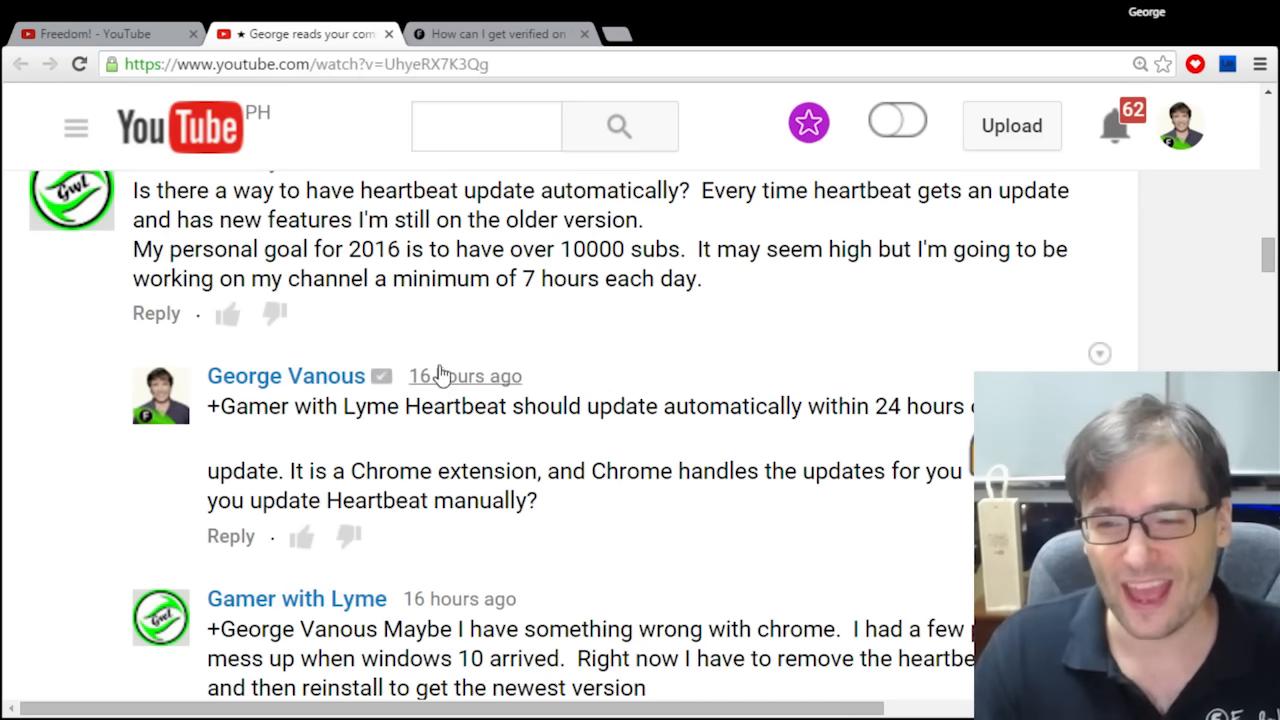
mouse_move(598, 374)
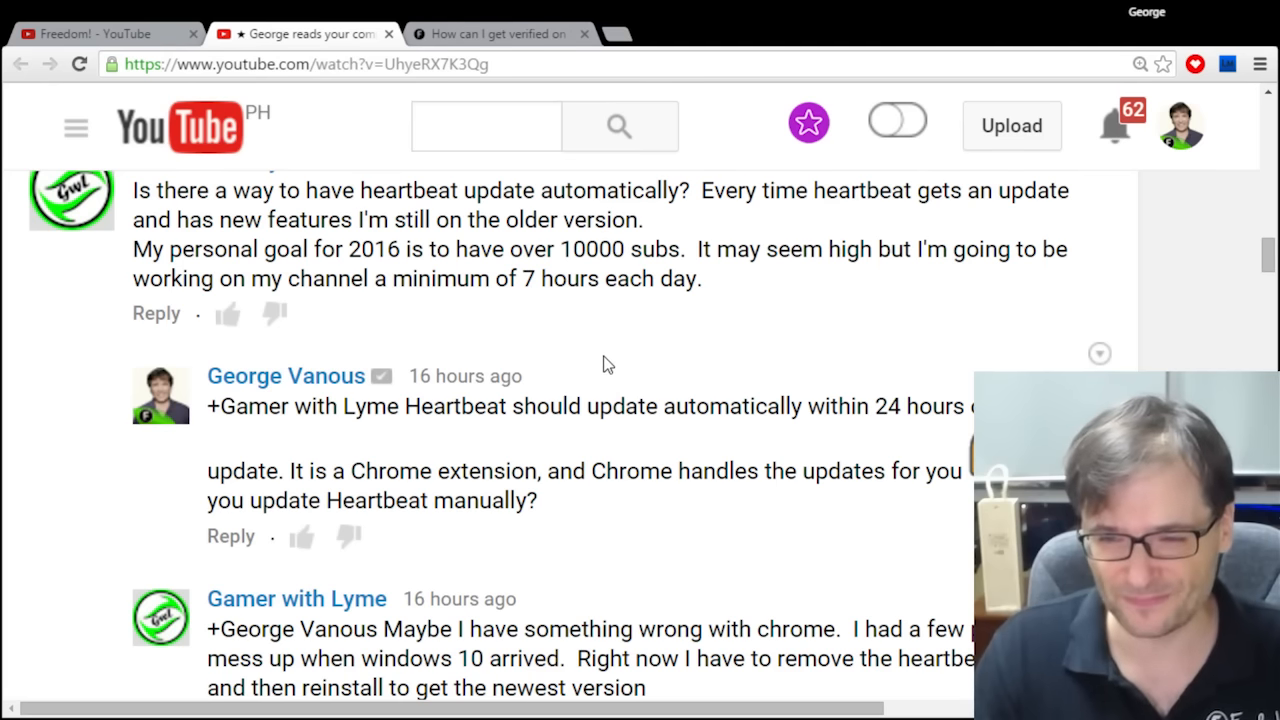
mouse_move(590, 356)
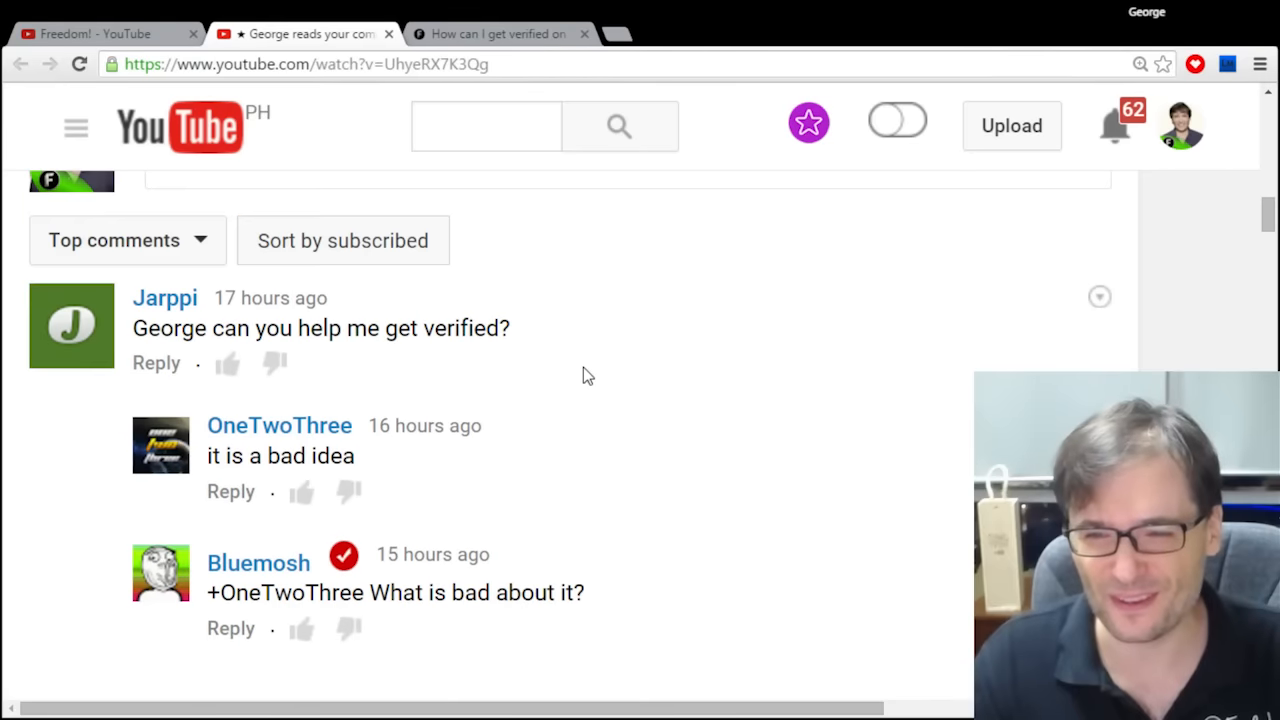
mouse_move(378, 474)
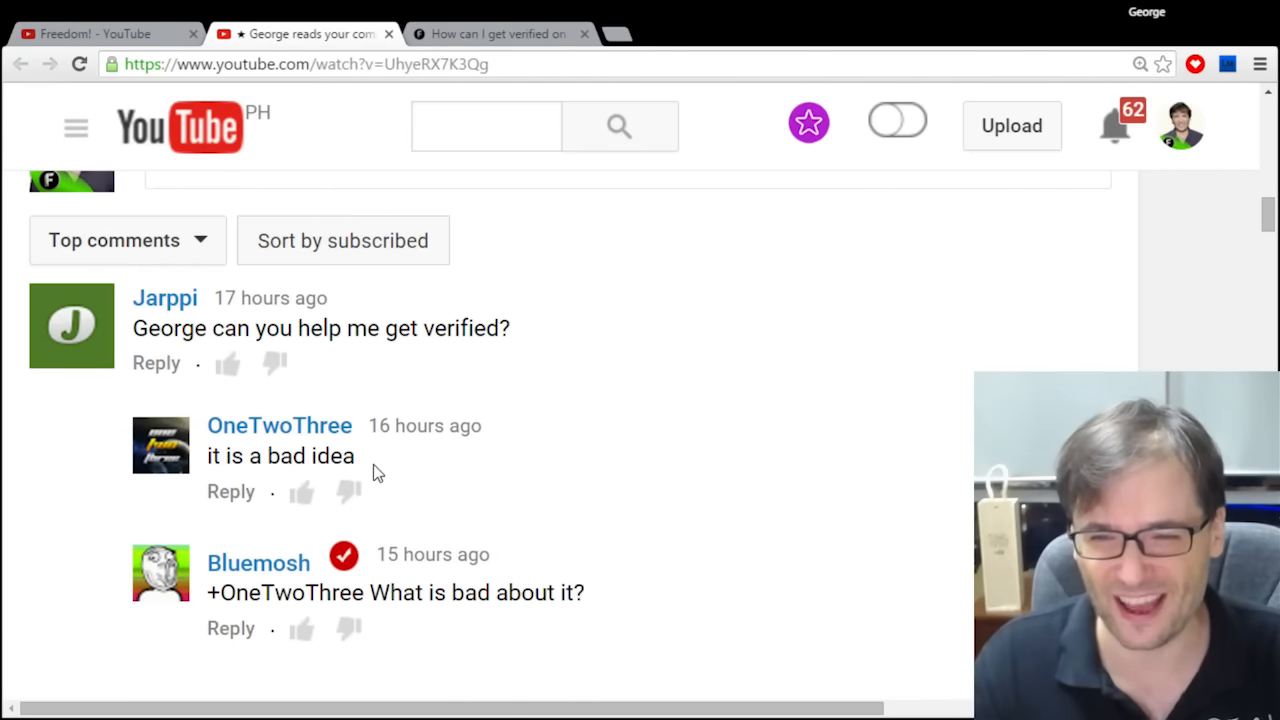
mouse_move(218, 456)
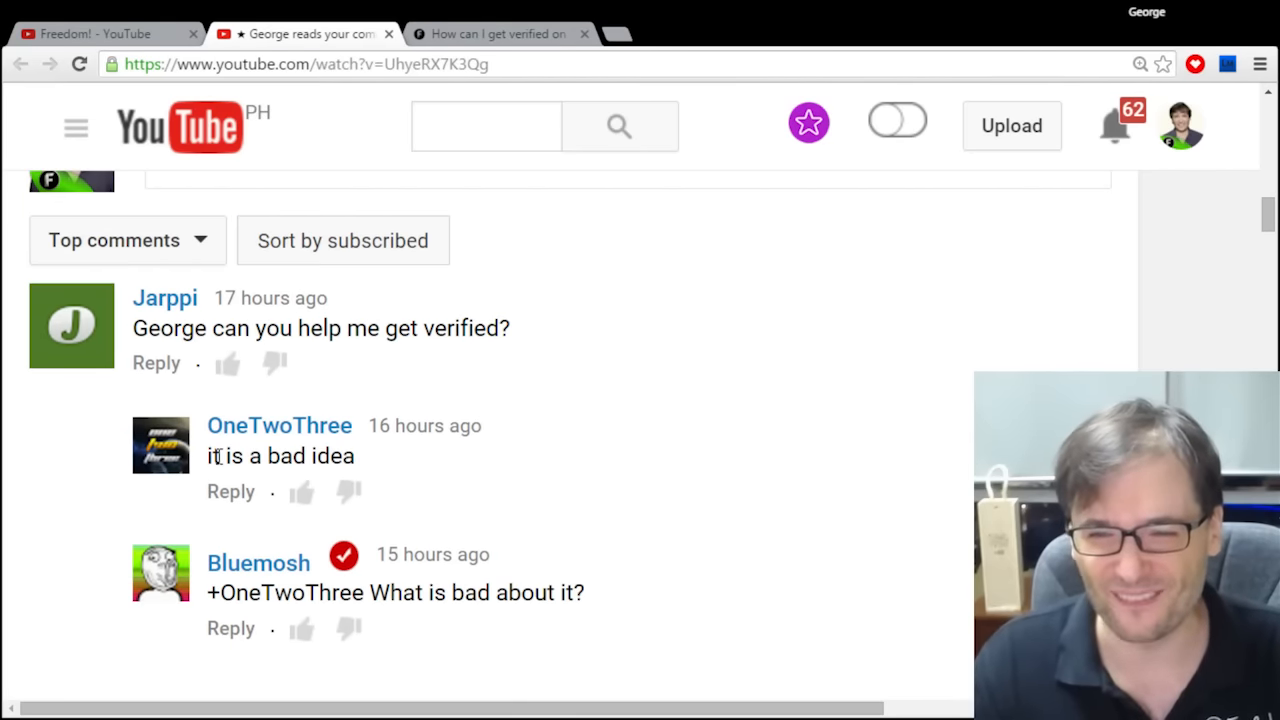
mouse_move(460, 584)
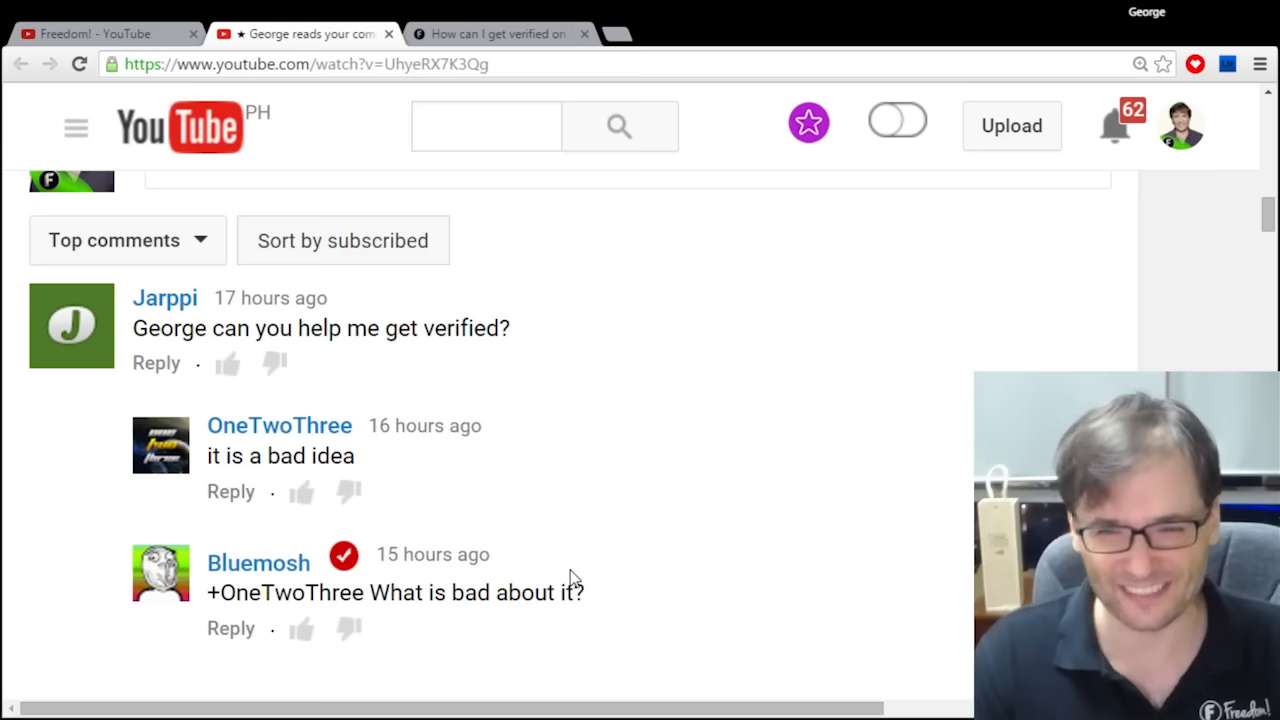
mouse_move(602, 524)
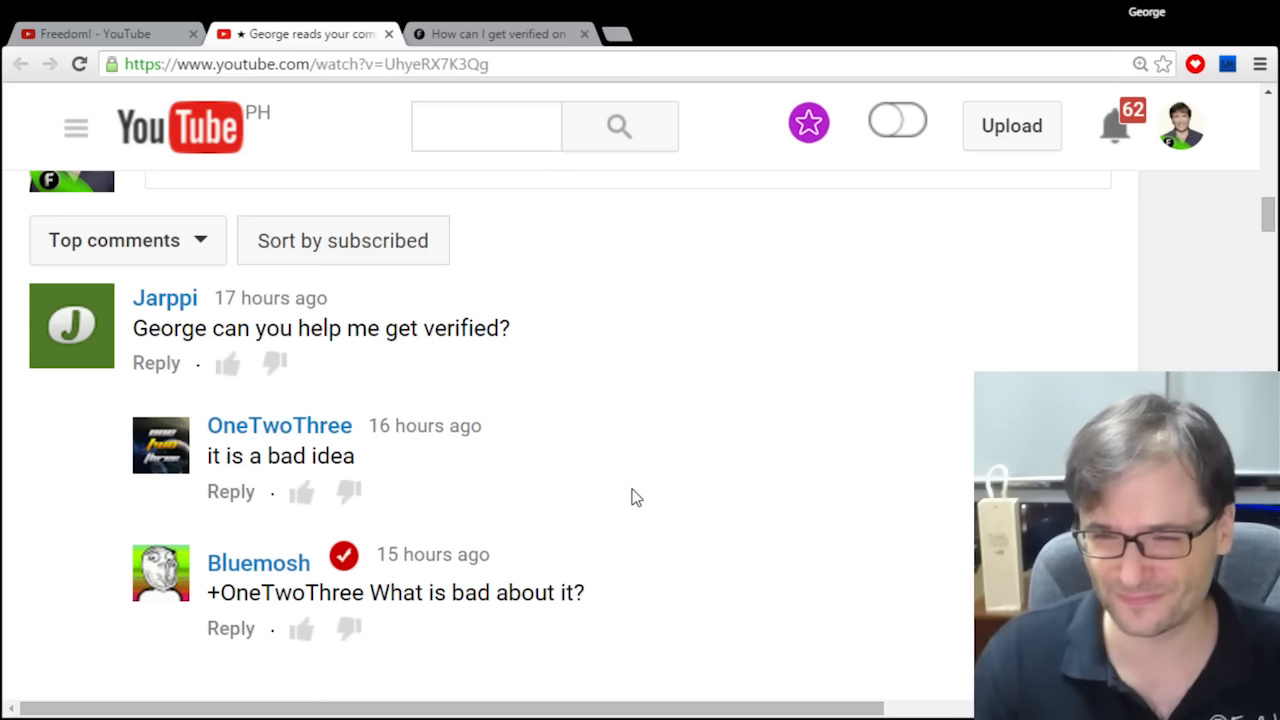
mouse_move(630, 472)
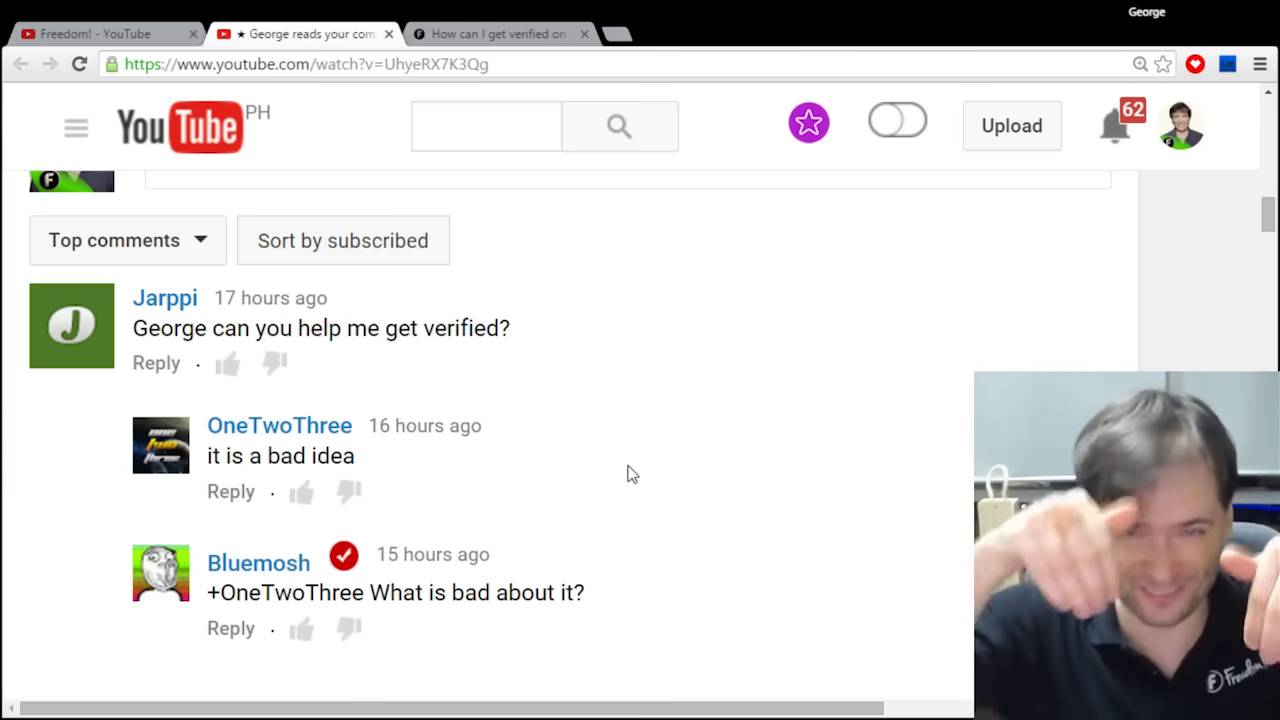
mouse_move(636, 454)
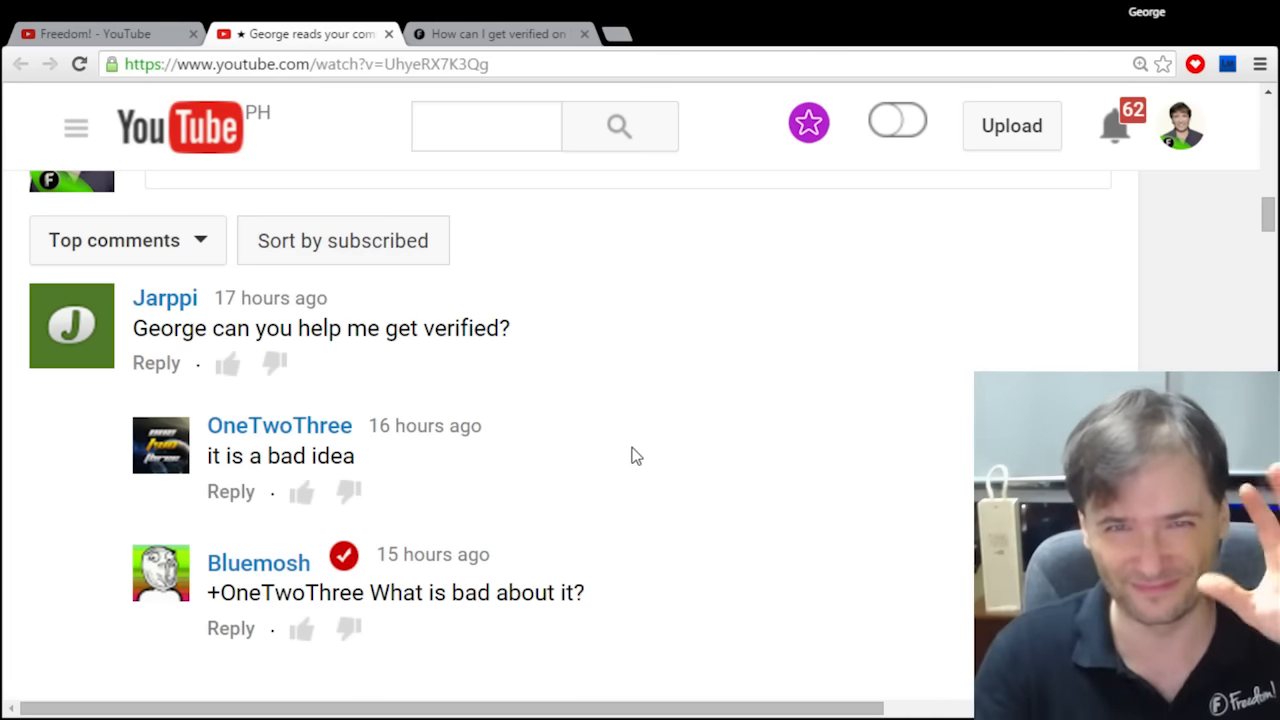